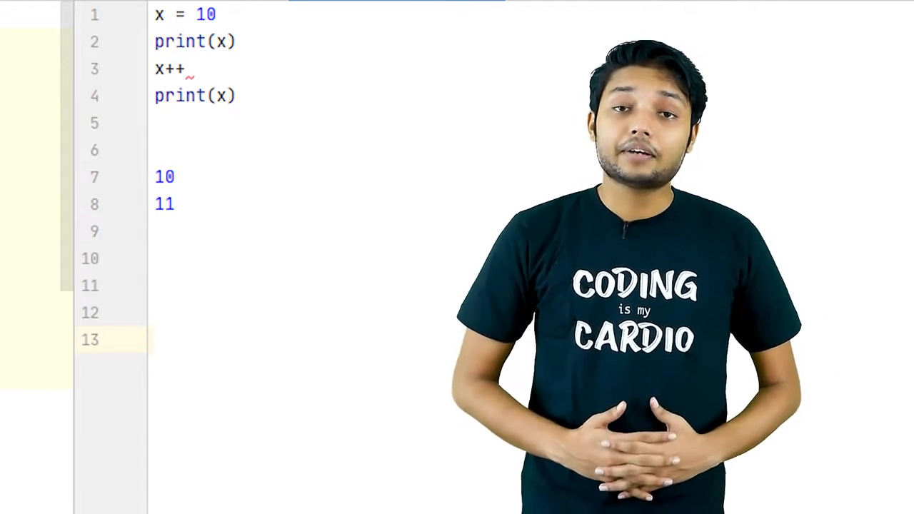
pyautogui.write('++  --')
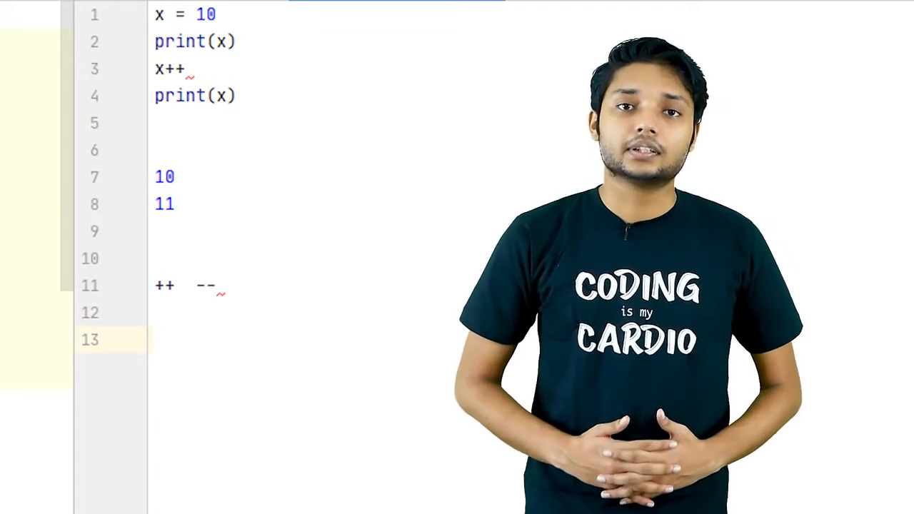